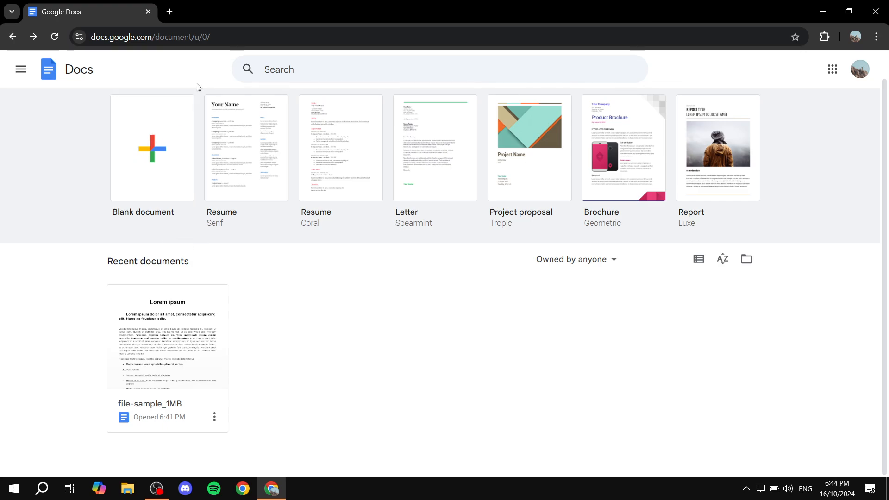
{"action": "mouse_move", "coordinate": [183, 97]}
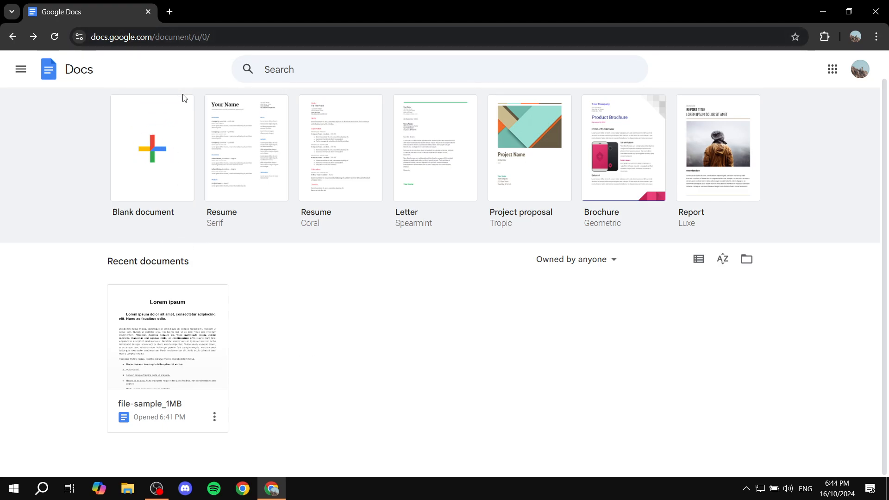
{"action": "mouse_move", "coordinate": [169, 11]}
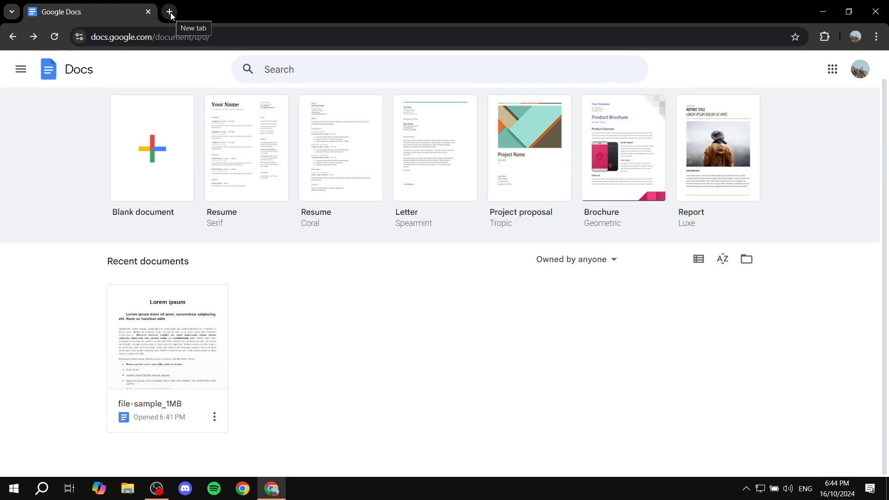
Step: Open a new tab and scroll the Google apps list to reach the Chrome Web Store
{"action": "left_click", "coordinate": [169, 11]}
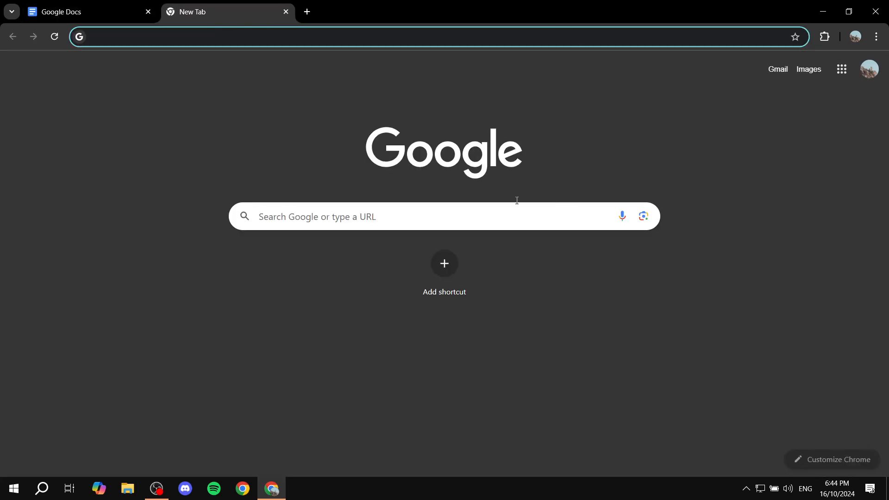
{"action": "mouse_move", "coordinate": [763, 245]}
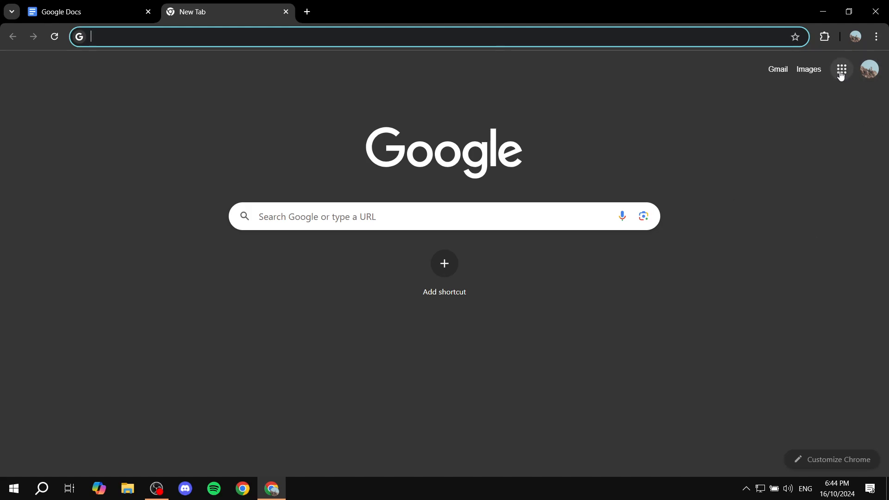
{"action": "left_click", "coordinate": [841, 69]}
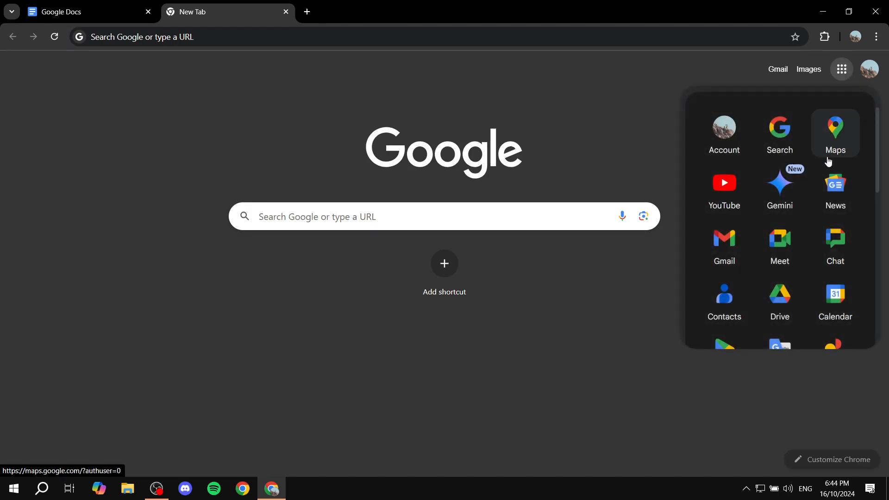
{"action": "scroll", "scroll_direction": "down", "scroll_amount": 3}
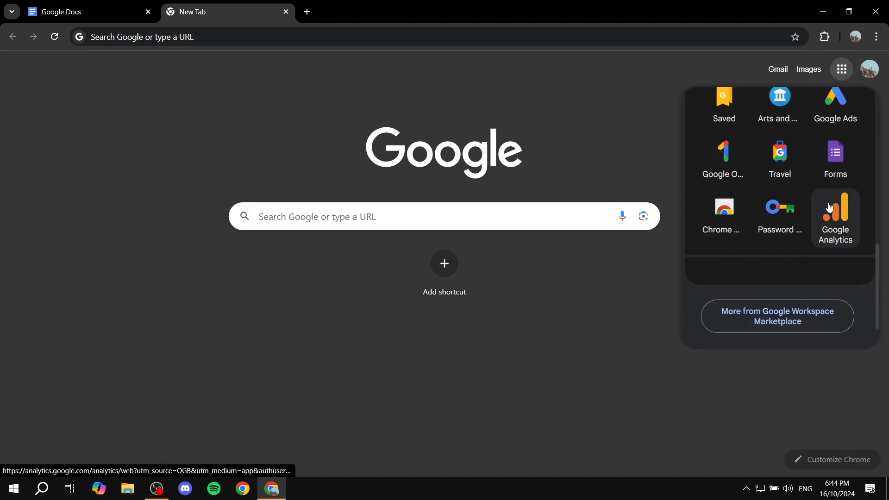
{"action": "mouse_move", "coordinate": [723, 207]}
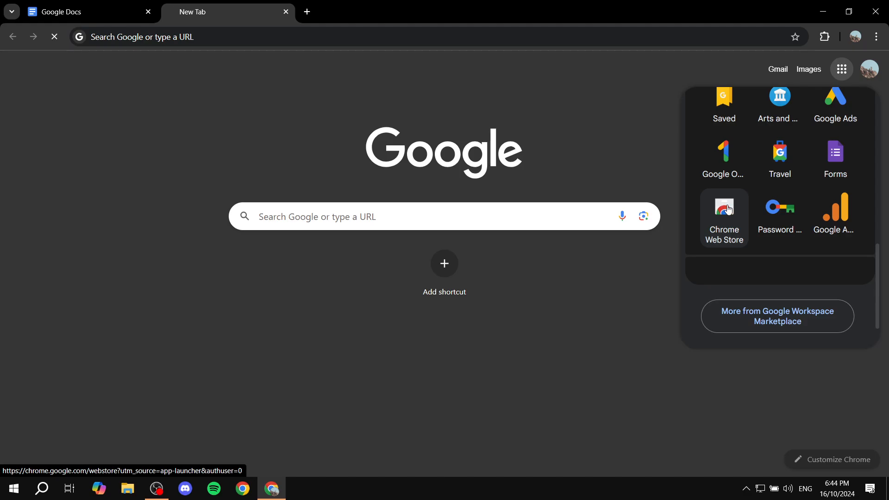
Step: Search the Chrome Web Store for 'gra', open Grammarly, and start adding it to Chrome
{"action": "left_click", "coordinate": [724, 207]}
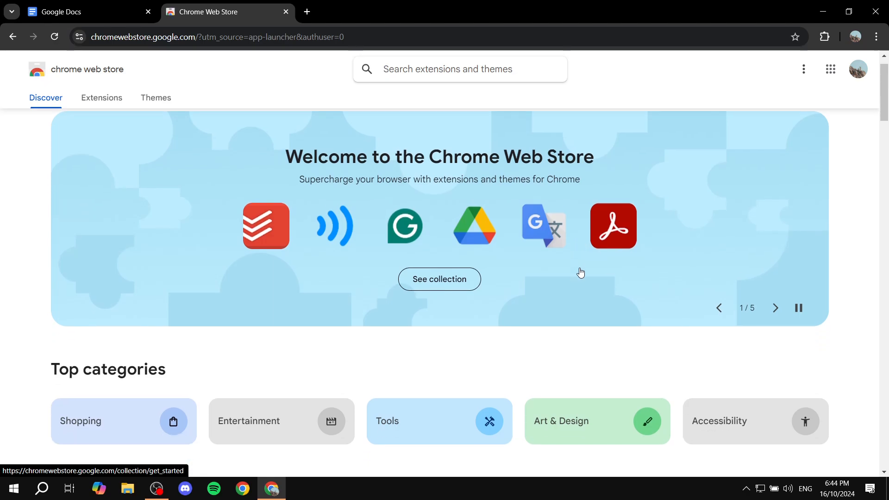
{"action": "scroll", "scroll_direction": "down", "scroll_amount": 3}
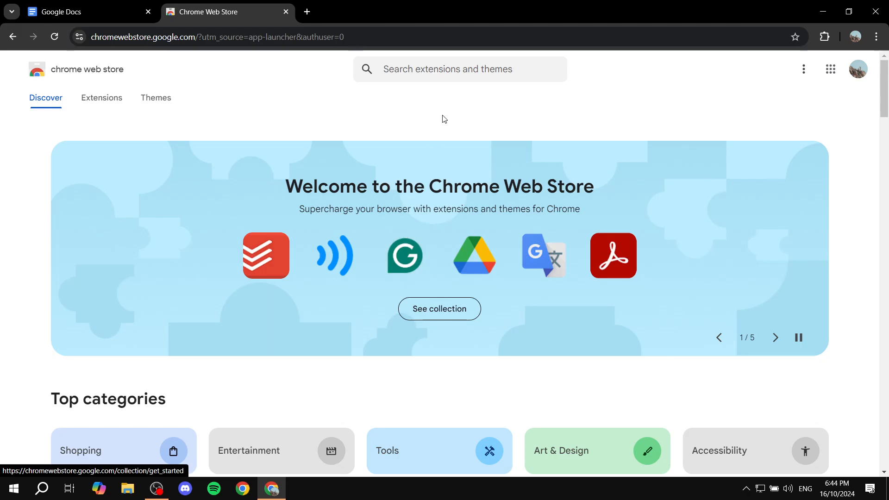
{"action": "type", "text": "g"}
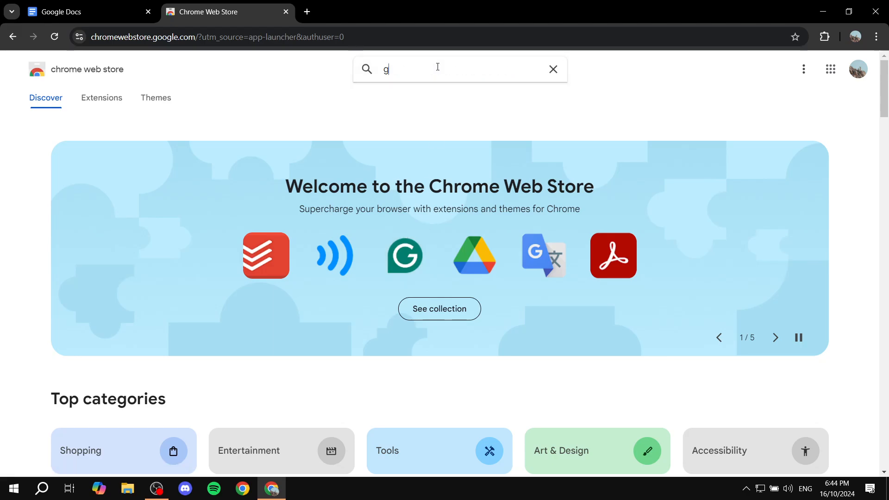
{"action": "type", "text": "ra"}
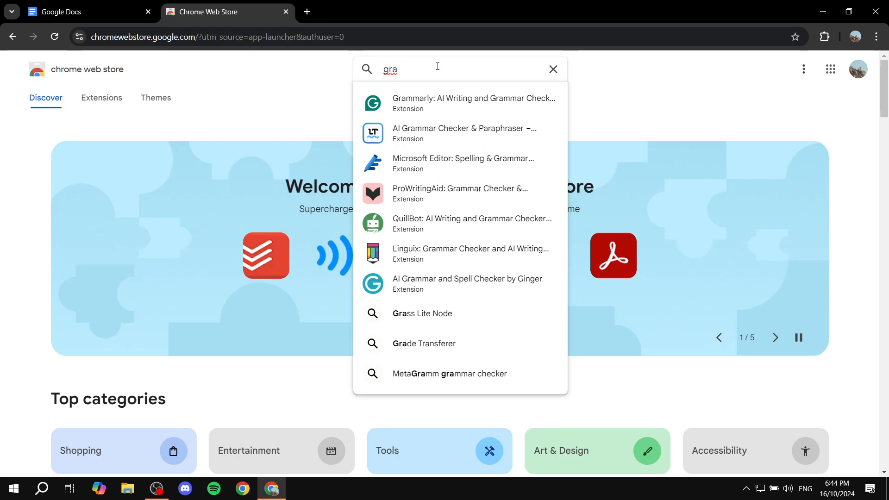
{"action": "left_click", "coordinate": [473, 104]}
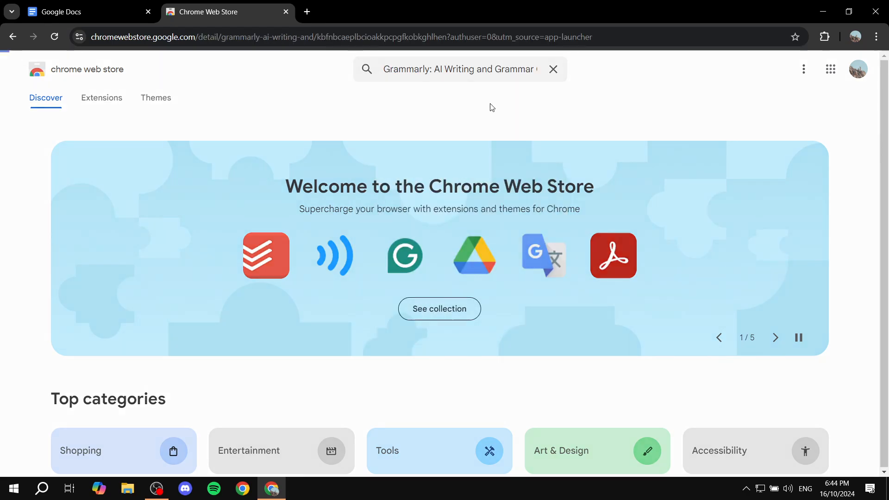
{"action": "left_click", "coordinate": [404, 255]}
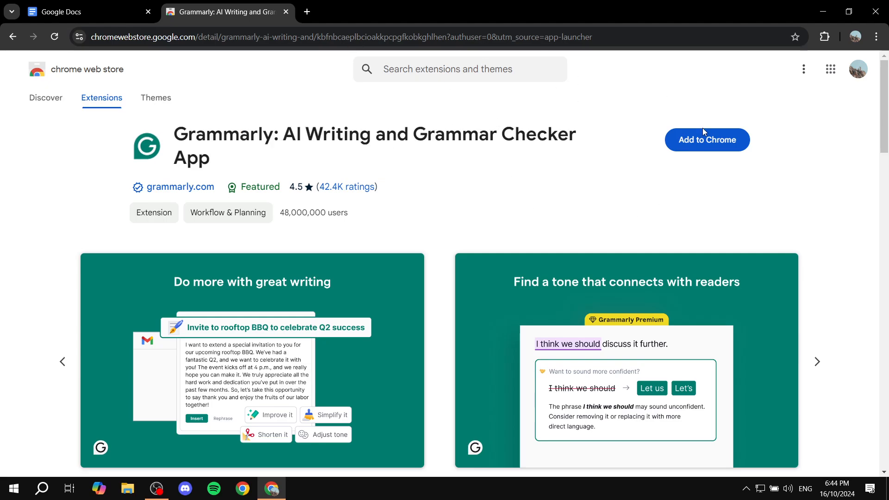
{"action": "left_click", "coordinate": [707, 140]}
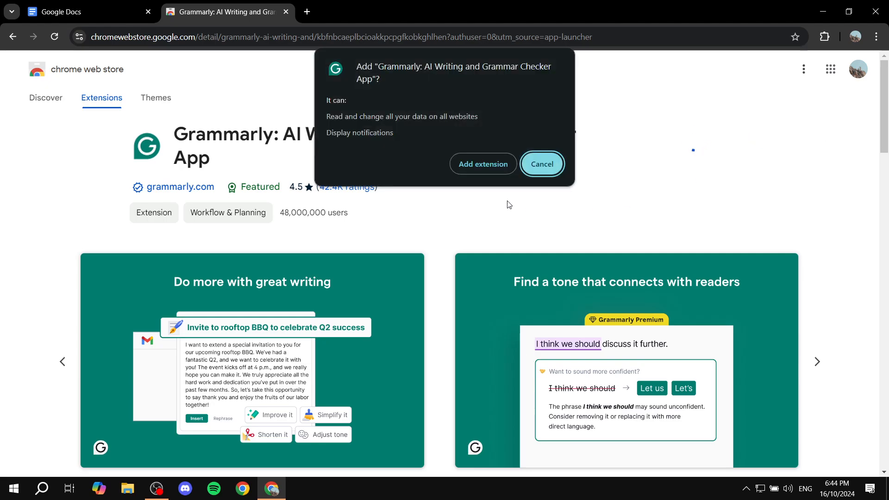
Step: Confirm the Grammarly install and open the Extensions menu to pin it
{"action": "left_click", "coordinate": [483, 164]}
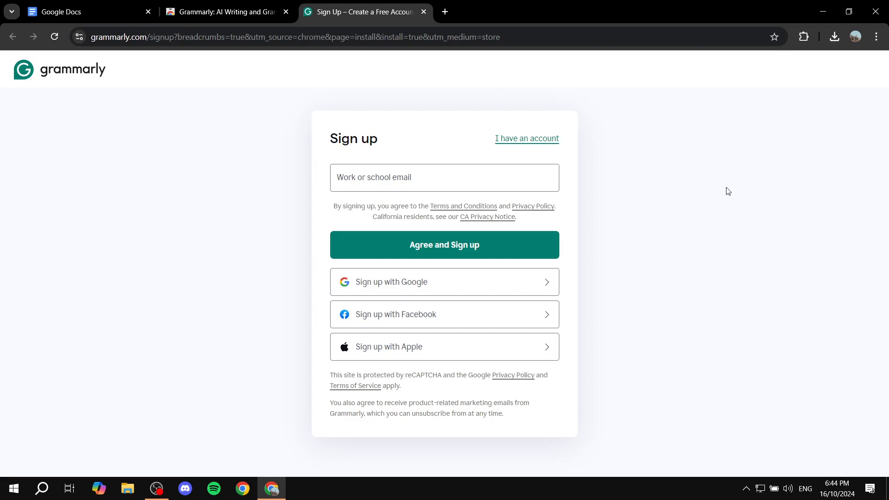
{"action": "mouse_move", "coordinate": [803, 37]}
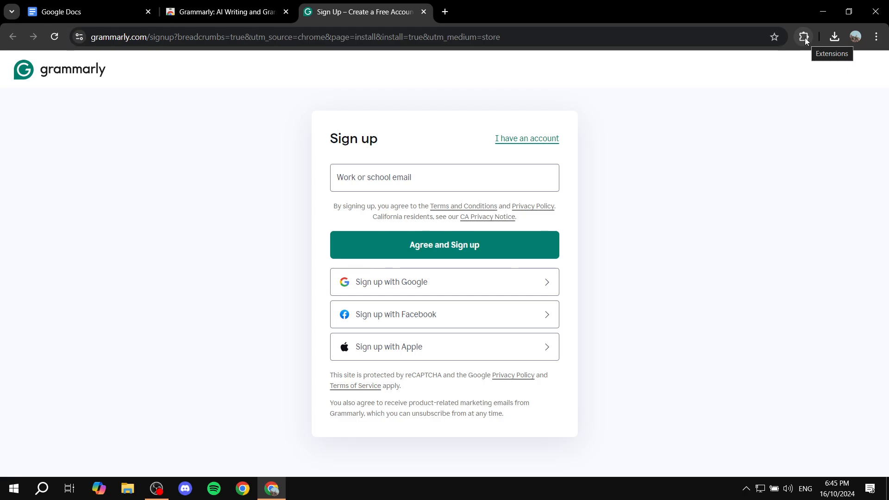
{"action": "left_click", "coordinate": [788, 152]}
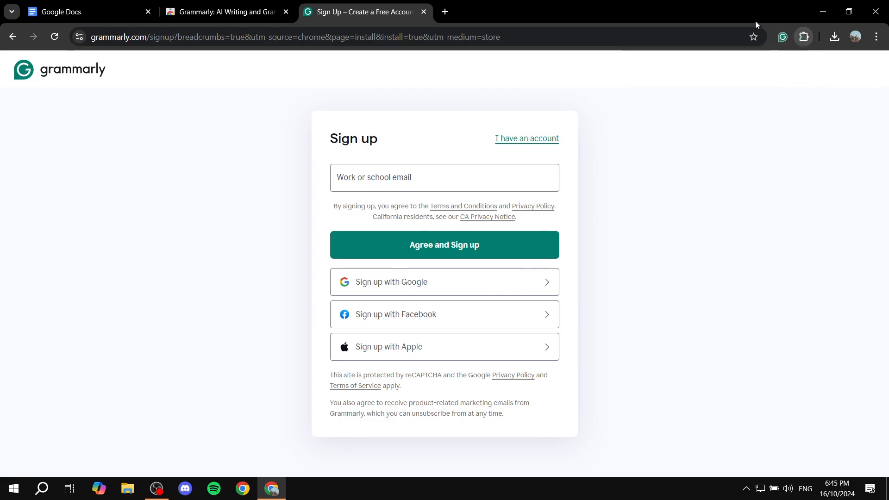
{"action": "mouse_move", "coordinate": [833, 212]}
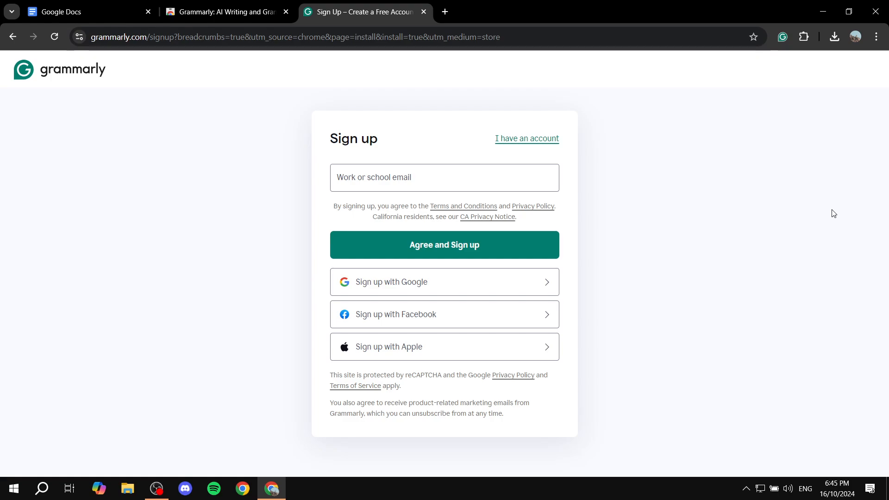
{"action": "mouse_move", "coordinate": [484, 295]}
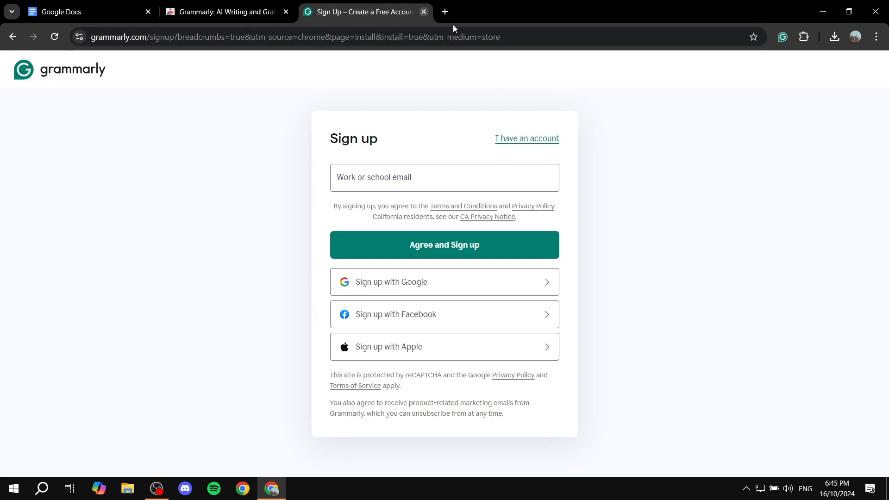
{"action": "mouse_move", "coordinate": [656, 152]}
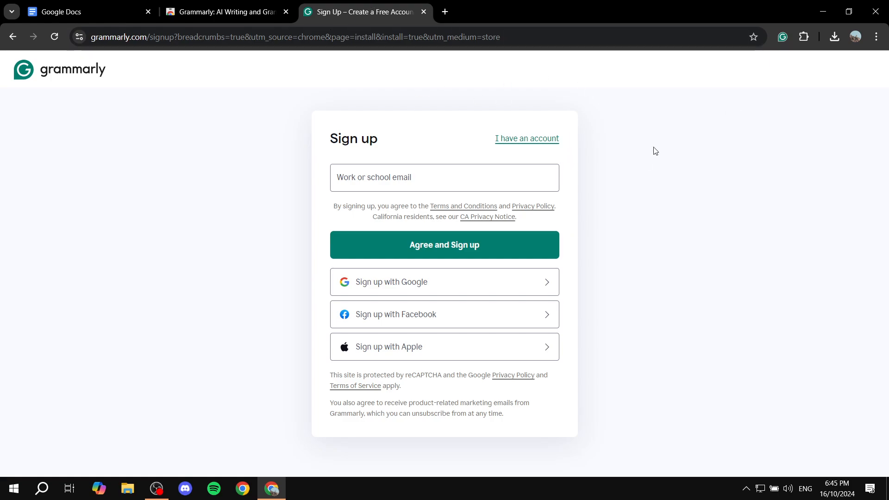
{"action": "mouse_move", "coordinate": [736, 191]}
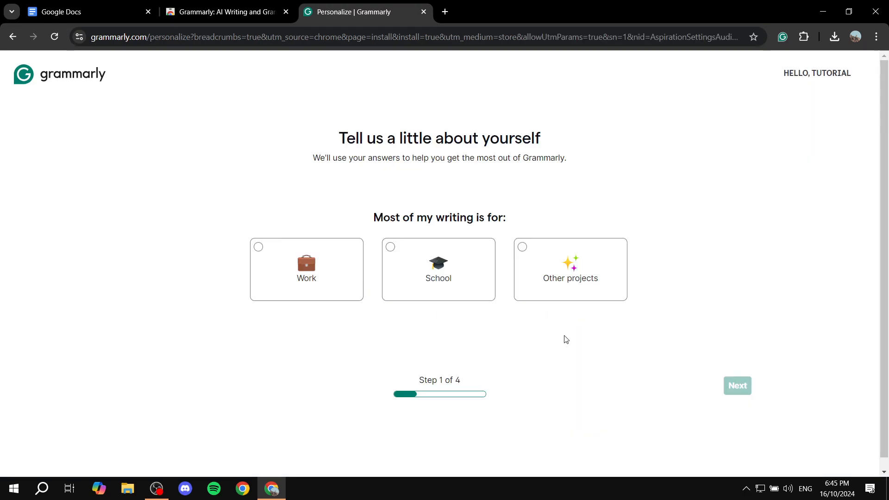
{"action": "mouse_move", "coordinate": [558, 278]}
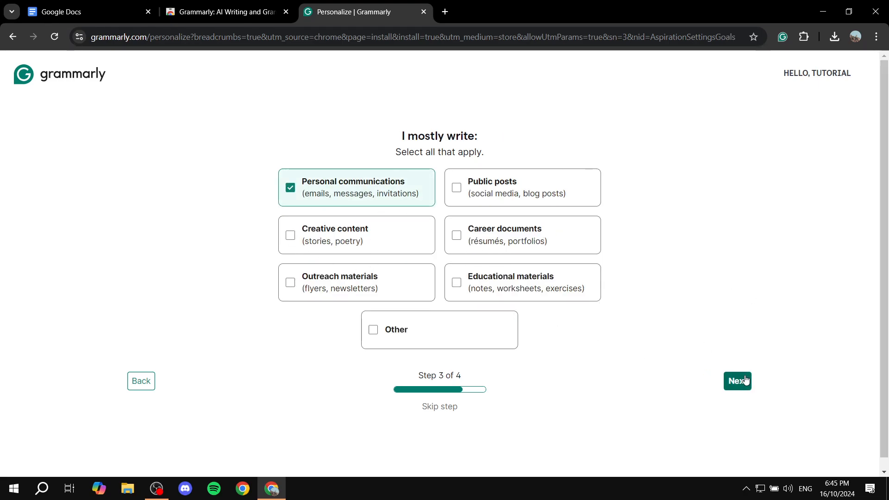
Step: Finish Grammarly's personalization steps, skip writing apps, review the Pro plan, and add Grammarly for Chrome
{"action": "left_click", "coordinate": [737, 381]}
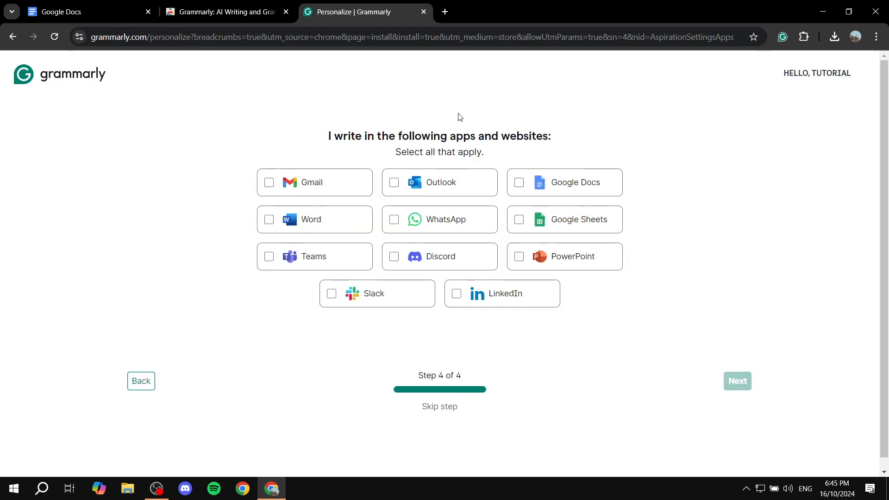
{"action": "mouse_move", "coordinate": [317, 136]}
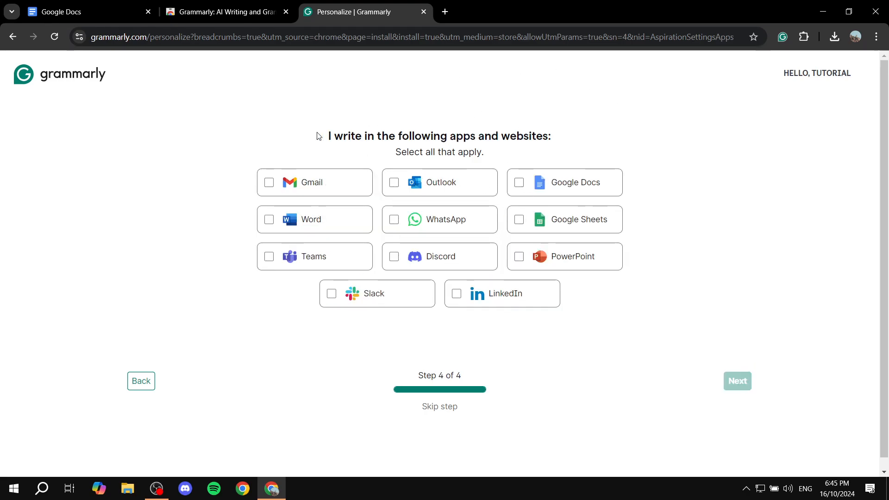
{"action": "mouse_move", "coordinate": [656, 132]}
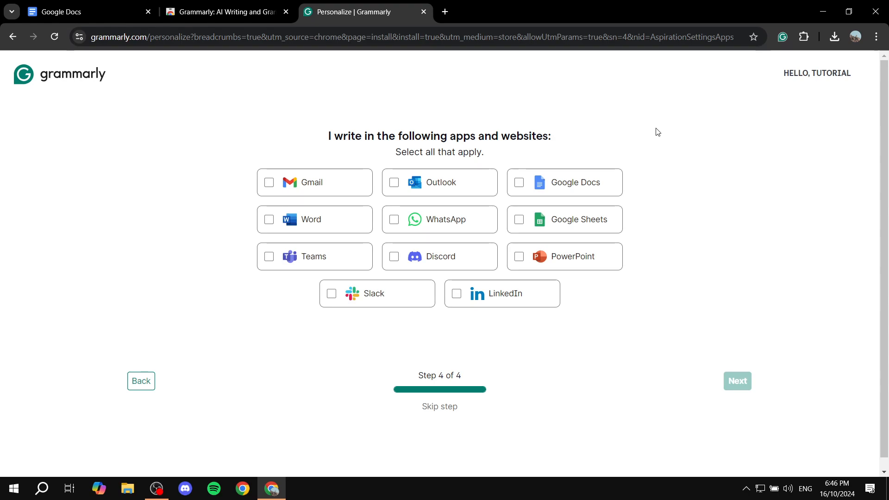
{"action": "left_click", "coordinate": [518, 182]}
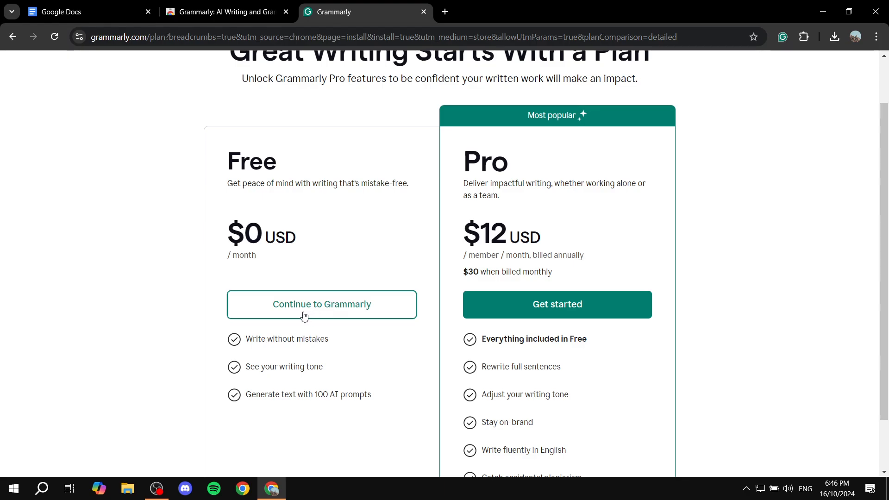
{"action": "left_click_drag", "start_coordinate": [463, 154], "coordinate": [558, 182]}
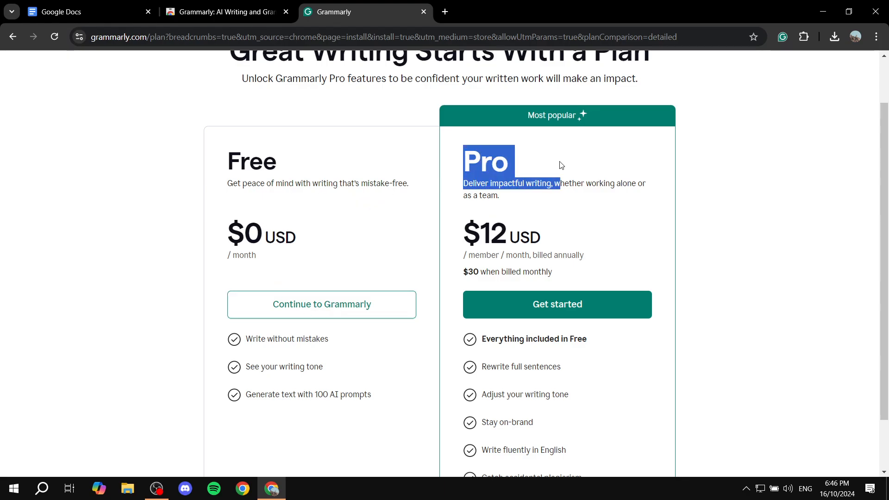
{"action": "scroll", "scroll_direction": "down", "scroll_amount": 3}
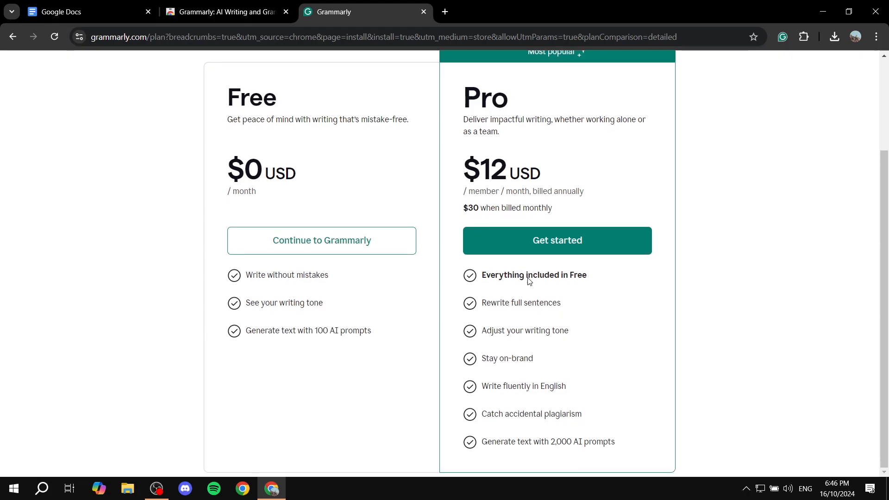
{"action": "left_click_drag", "start_coordinate": [533, 240], "coordinate": [615, 442]}
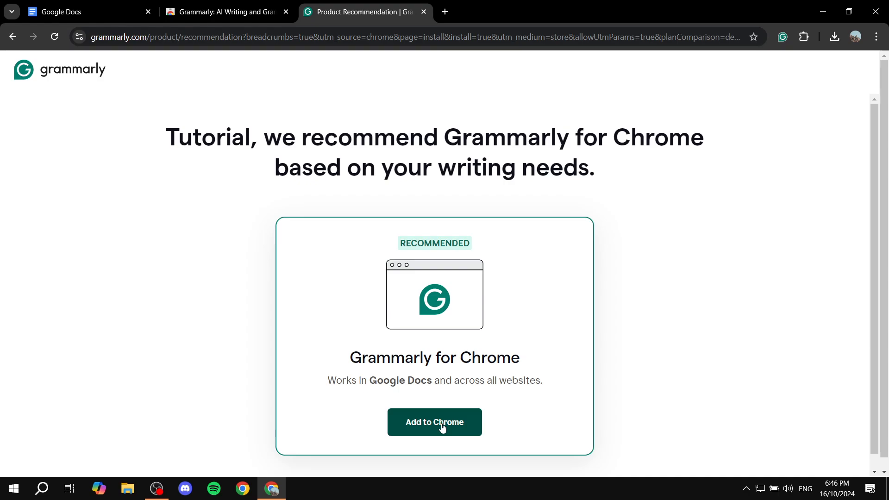
{"action": "scroll", "scroll_direction": "down", "scroll_amount": 3}
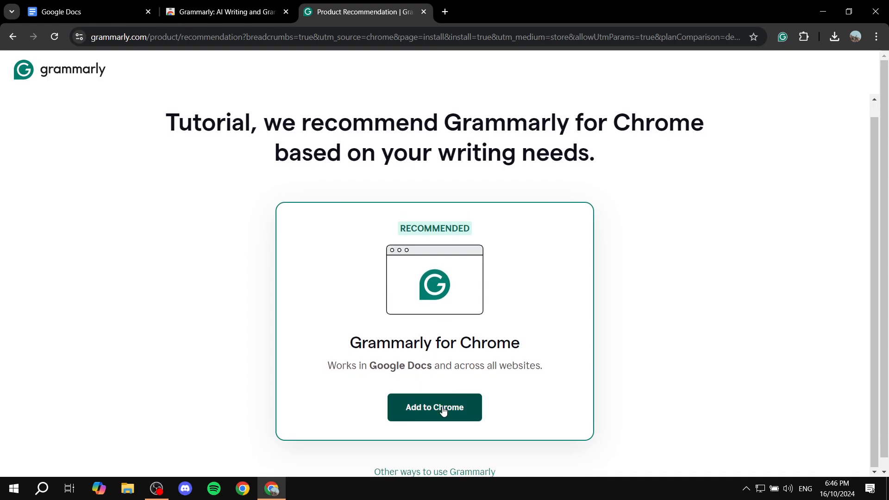
{"action": "left_click", "coordinate": [434, 407]}
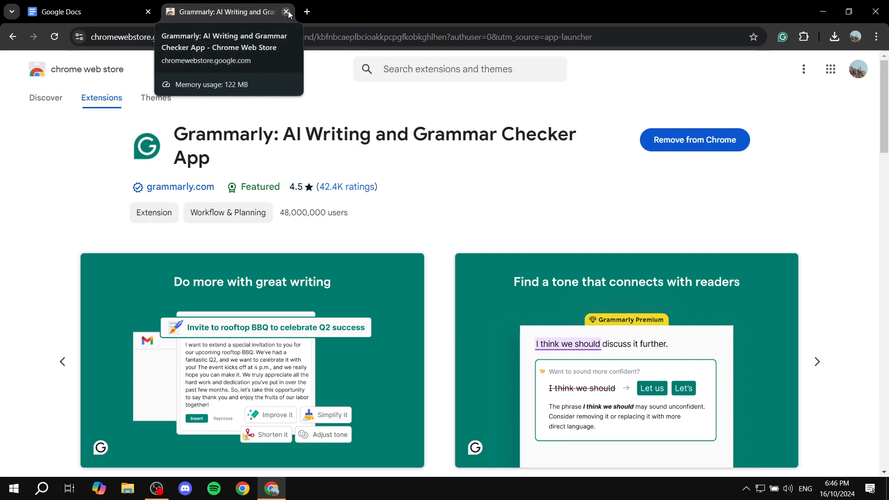
Step: Close the store tab and create a blank document from the Docs home page
{"action": "left_click", "coordinate": [288, 11]}
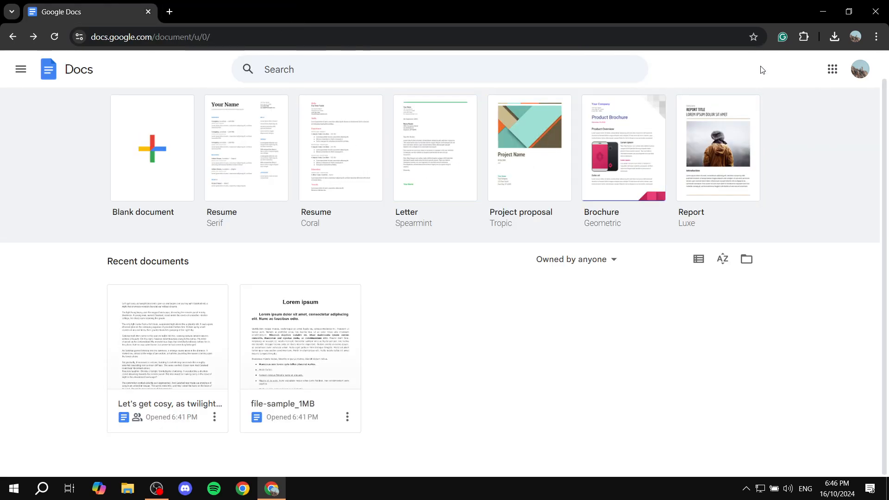
{"action": "left_click", "coordinate": [831, 69]}
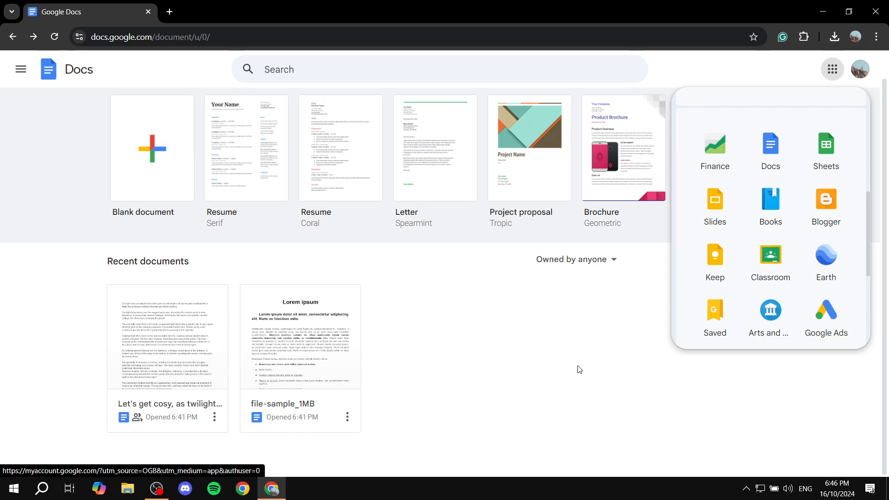
{"action": "left_click", "coordinate": [832, 68]}
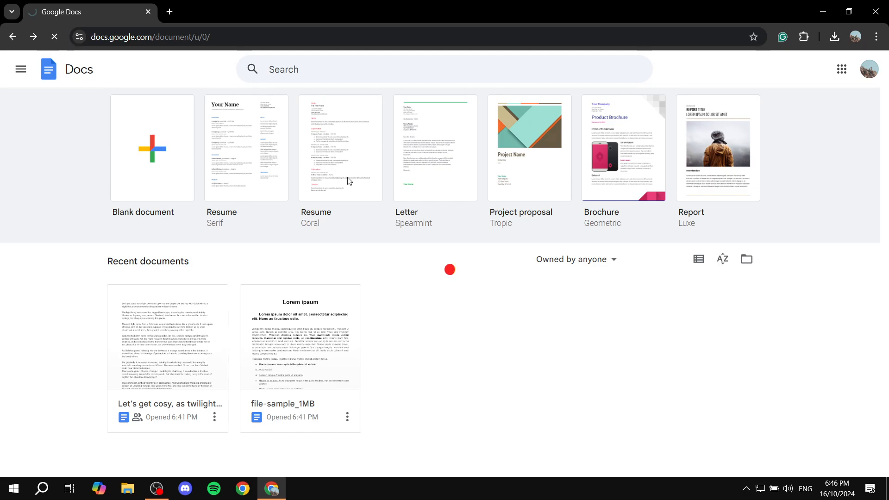
{"action": "left_click", "coordinate": [152, 149]}
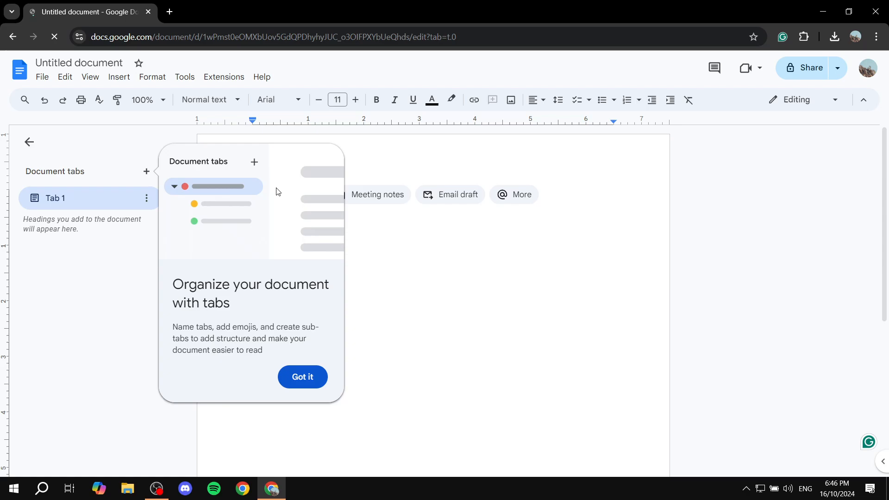
Step: Dismiss the document tabs tip in the new document
{"action": "left_click", "coordinate": [302, 376]}
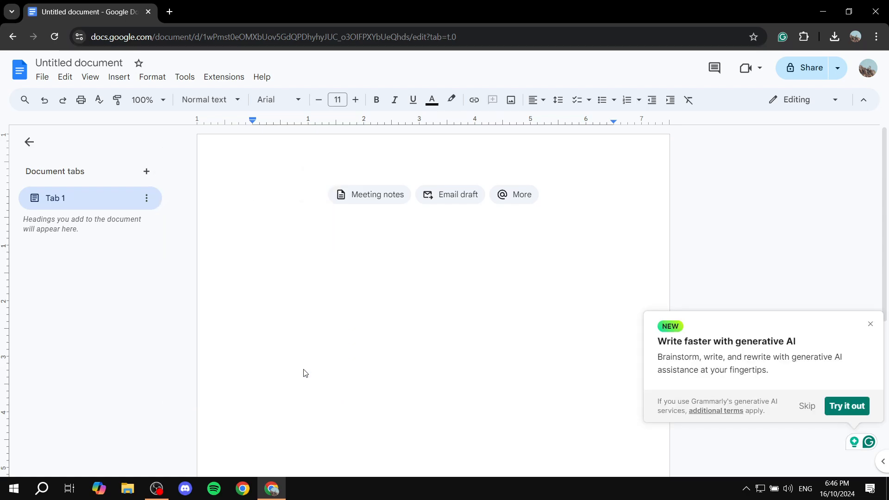
{"action": "mouse_move", "coordinate": [782, 298]}
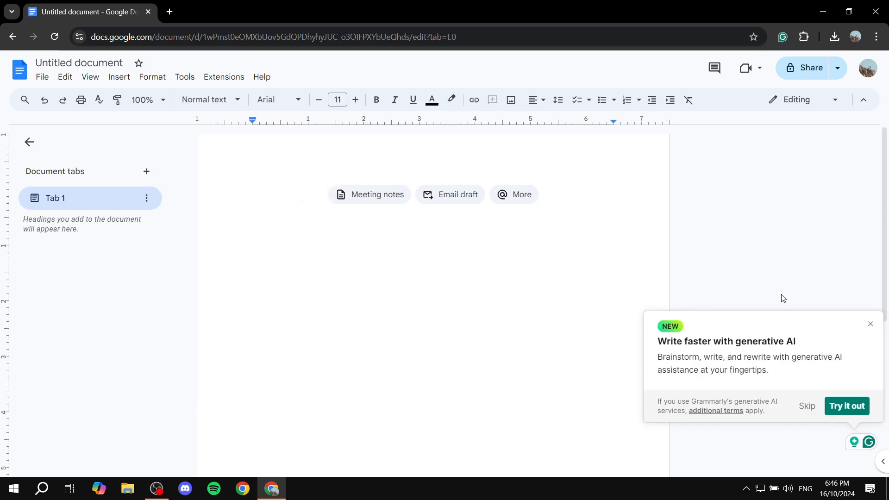
{"action": "mouse_move", "coordinate": [845, 406]}
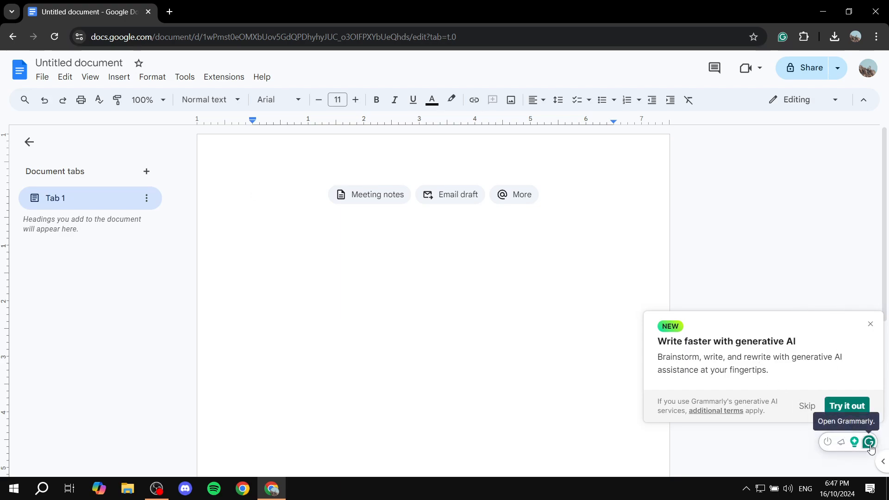
{"action": "mouse_move", "coordinate": [855, 442]}
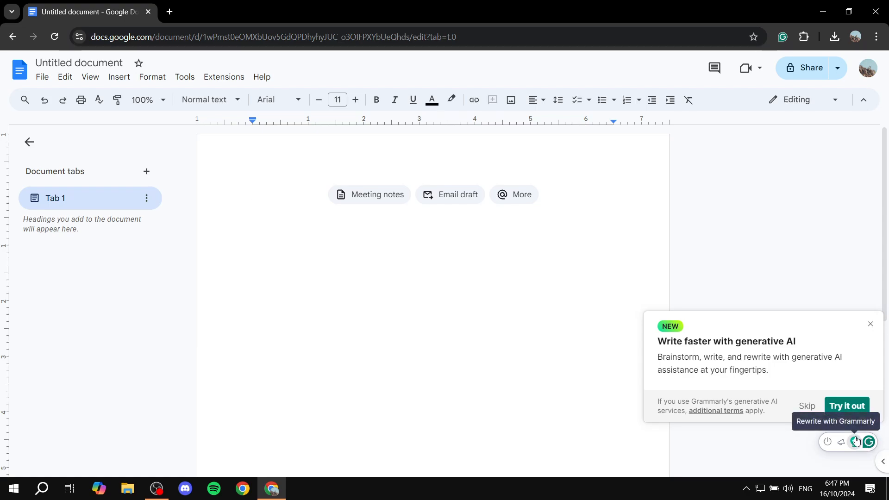
{"action": "mouse_move", "coordinate": [826, 394]}
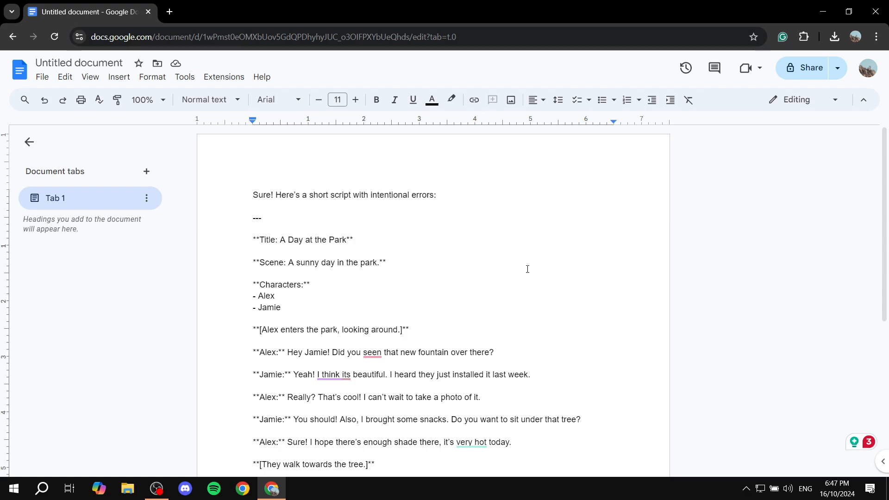
Step: Apply Grammarly's suggestion turning 'Did you seen' into 'Did you see' in Alex's question
{"action": "scroll", "scroll_direction": "down", "scroll_amount": 3}
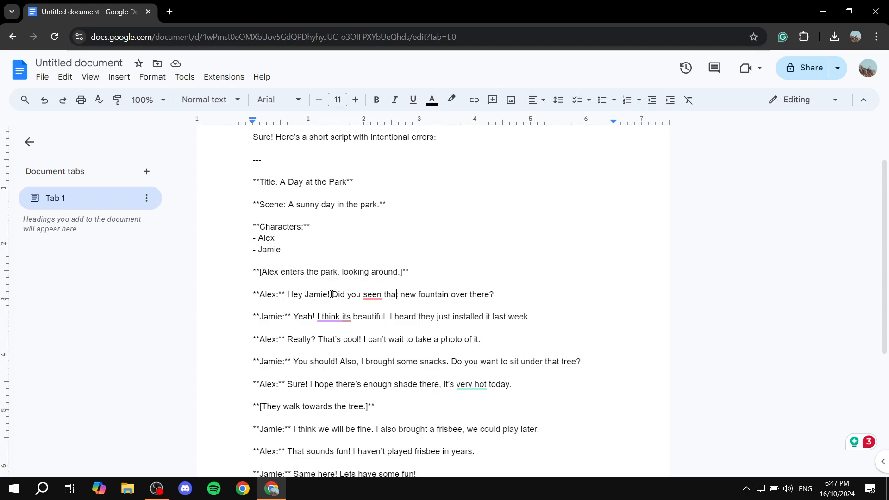
{"action": "left_click_drag", "start_coordinate": [331, 295], "coordinate": [494, 295]}
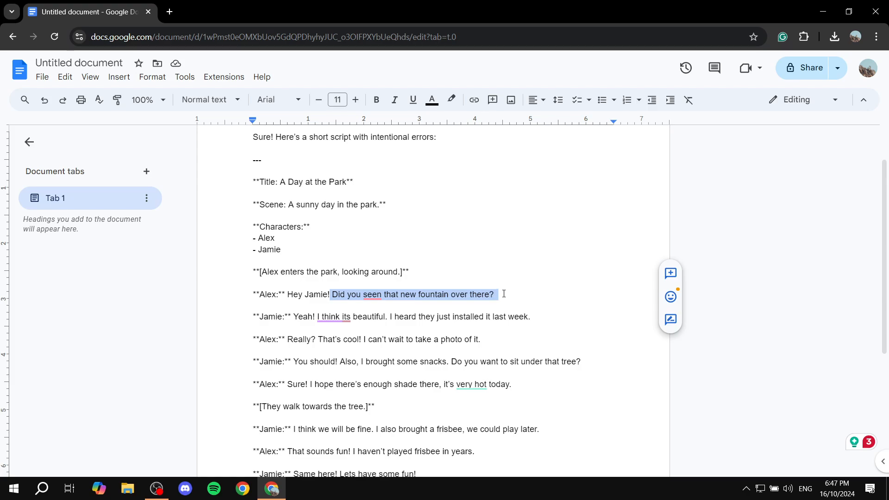
{"action": "left_click", "coordinate": [386, 297]}
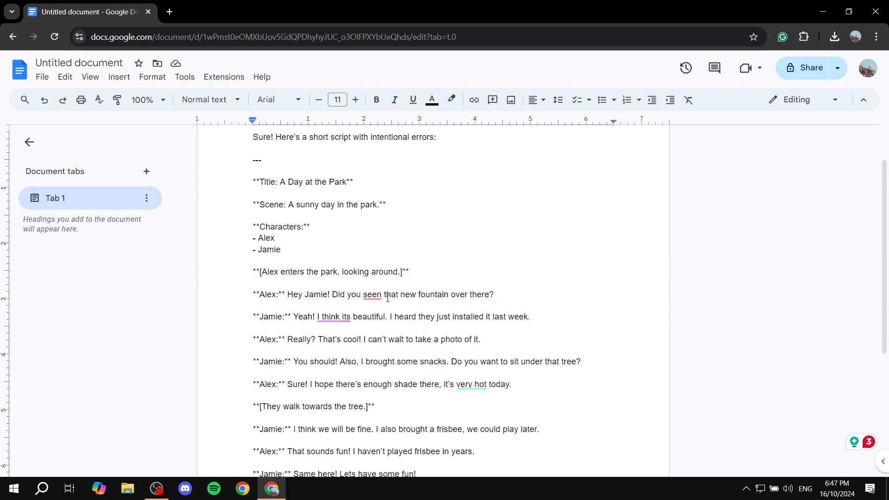
{"action": "left_click", "coordinate": [371, 294]}
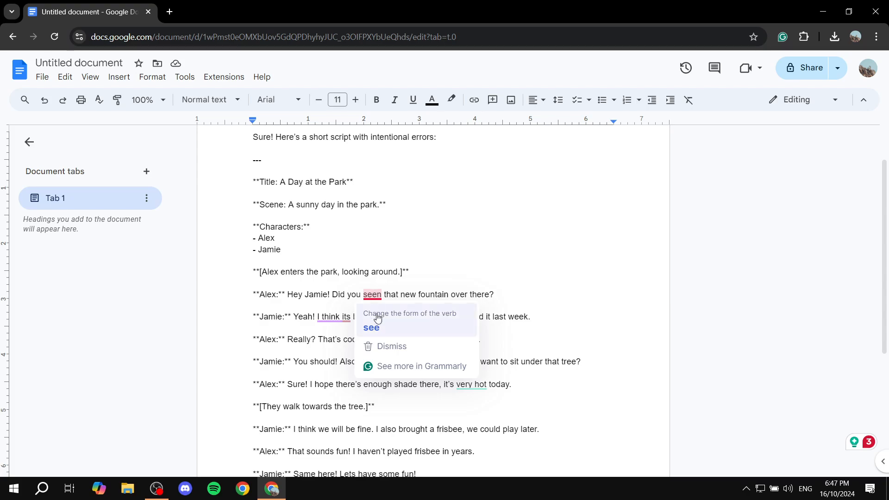
{"action": "left_click", "coordinate": [372, 328]}
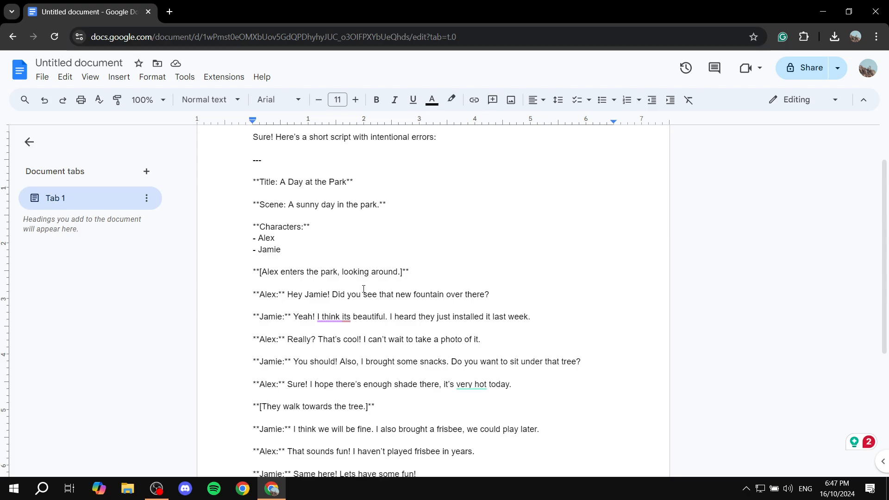
{"action": "left_click", "coordinate": [334, 316]}
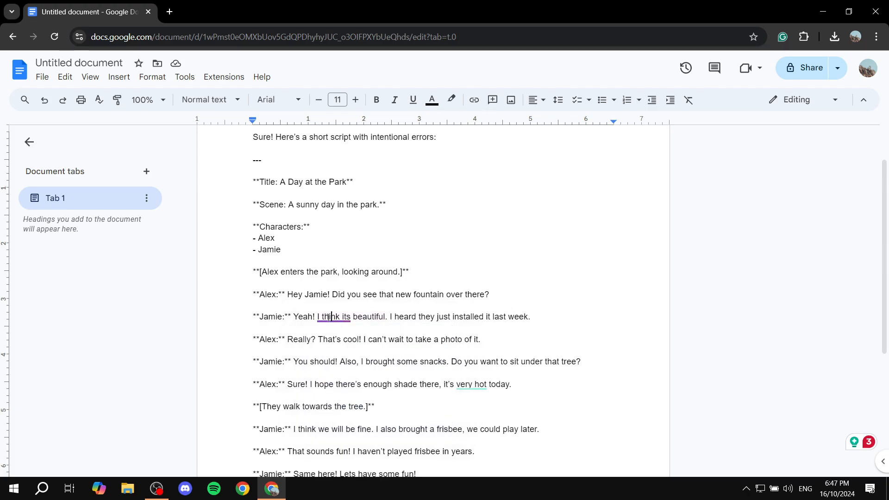
Step: Apply Grammarly's 'it's' fix in Jamie's reply, then select the flagged phrase 'very hot'
{"action": "left_click", "coordinate": [342, 316]}
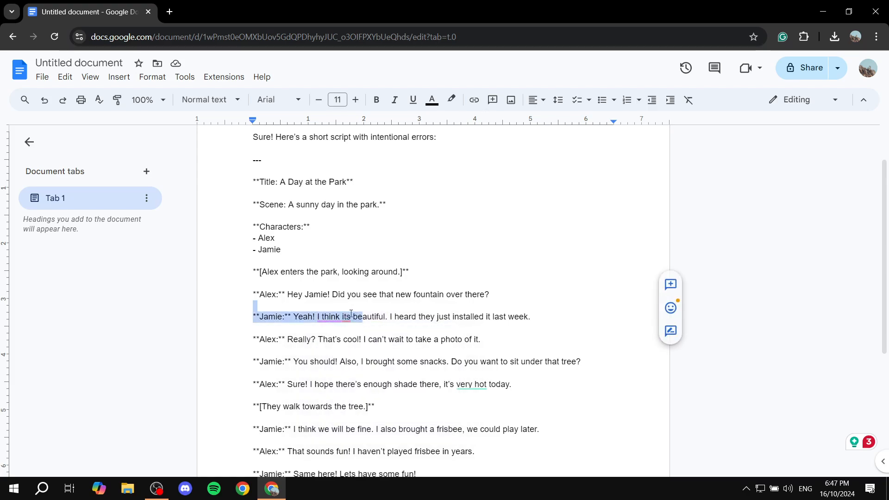
{"action": "left_click", "coordinate": [344, 316]}
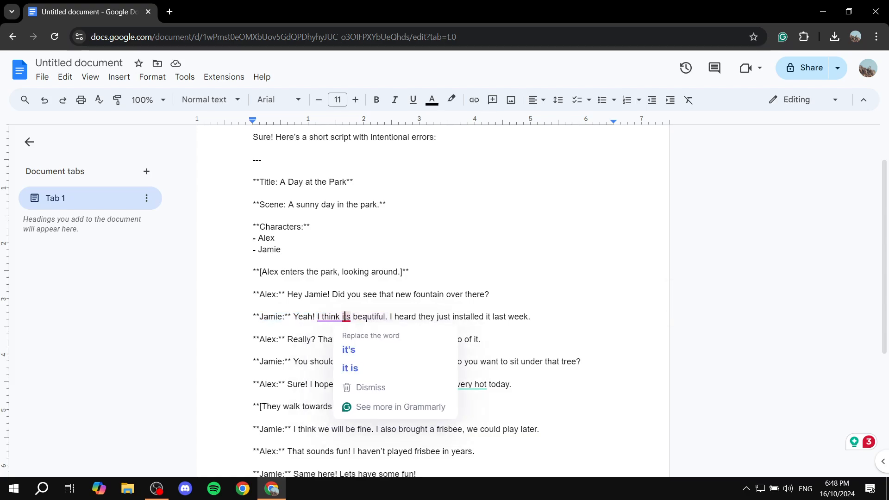
{"action": "left_click", "coordinate": [370, 387]}
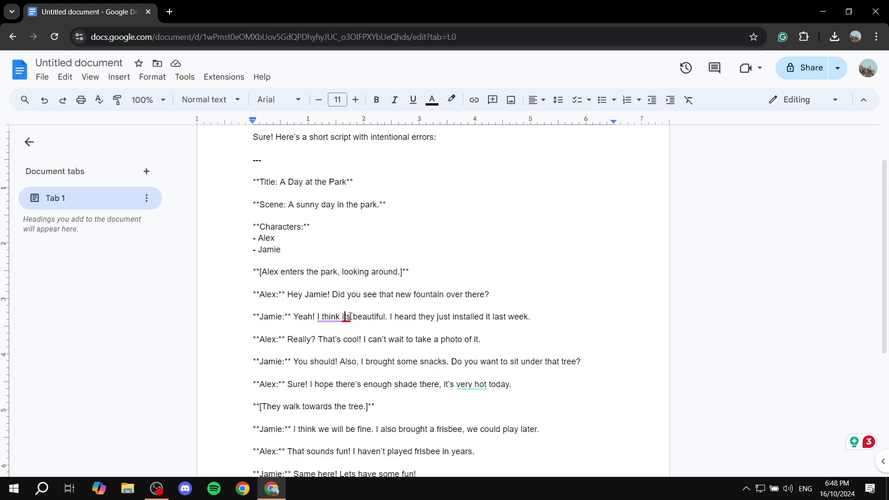
{"action": "left_click", "coordinate": [346, 316]}
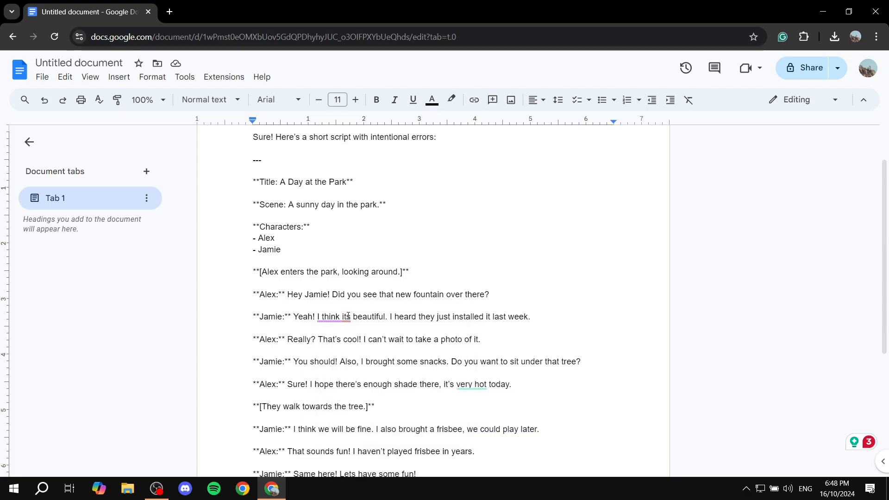
{"action": "left_click", "coordinate": [340, 316]}
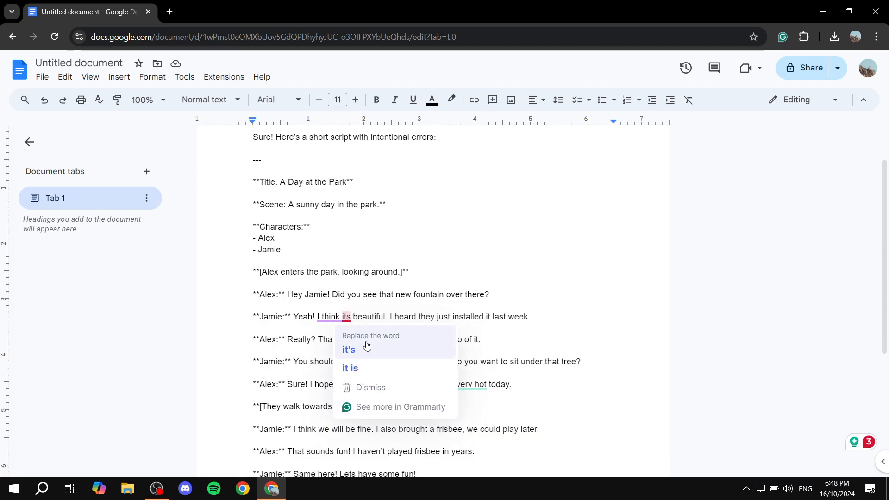
{"action": "left_click", "coordinate": [348, 349]}
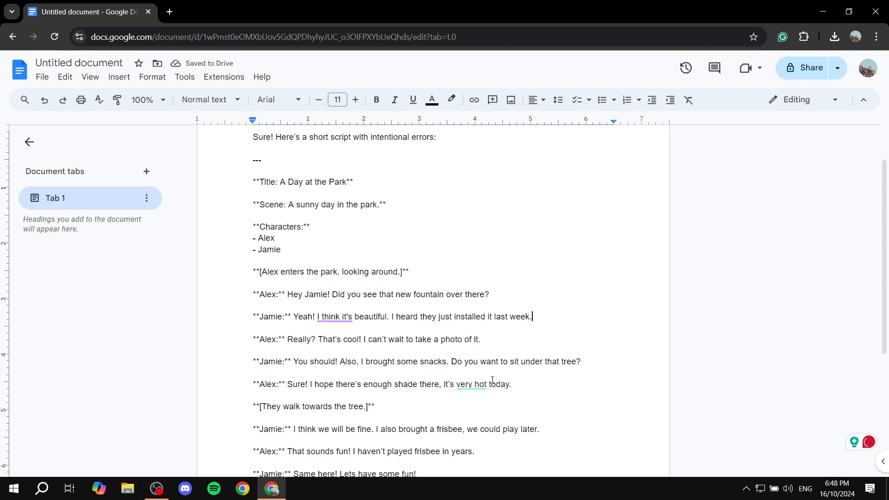
{"action": "double_click", "coordinate": [470, 384]}
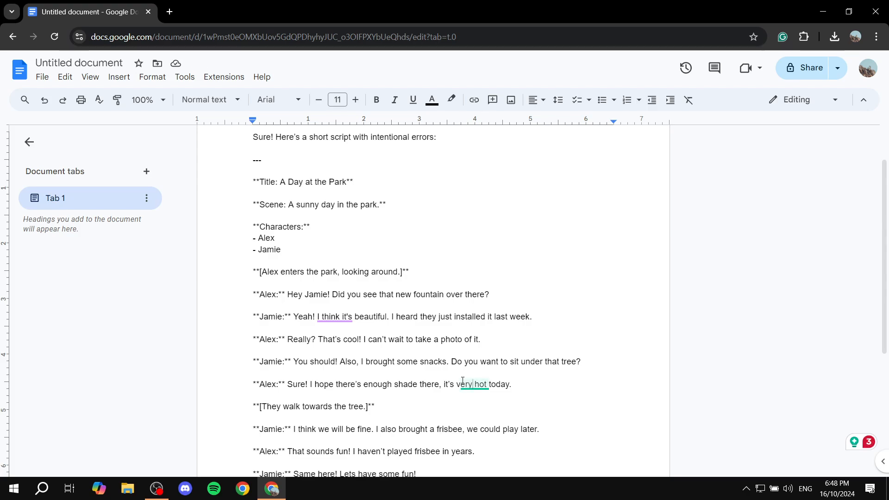
{"action": "scroll", "scroll_direction": "down", "scroll_amount": 3}
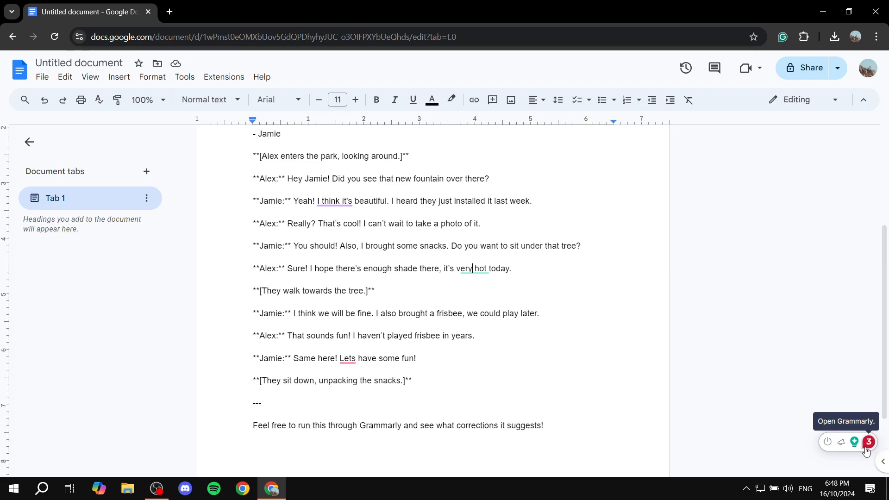
{"action": "left_click", "coordinate": [867, 441]}
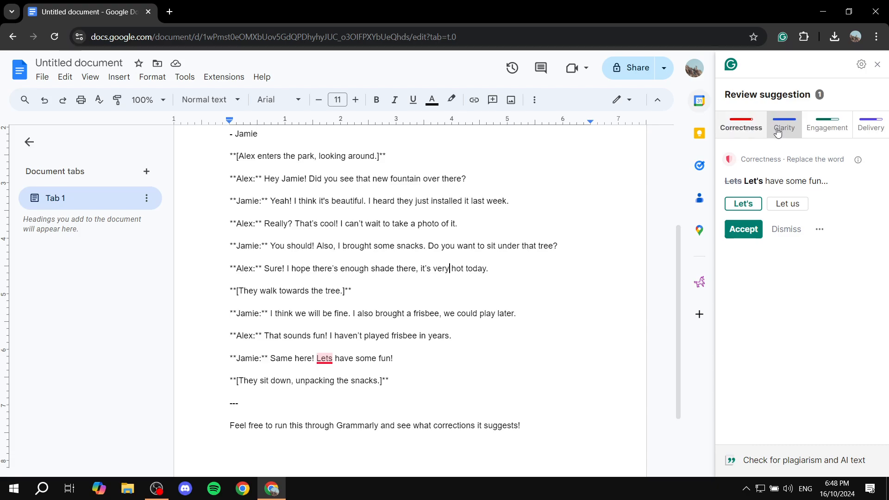
{"action": "left_click", "coordinate": [869, 124]}
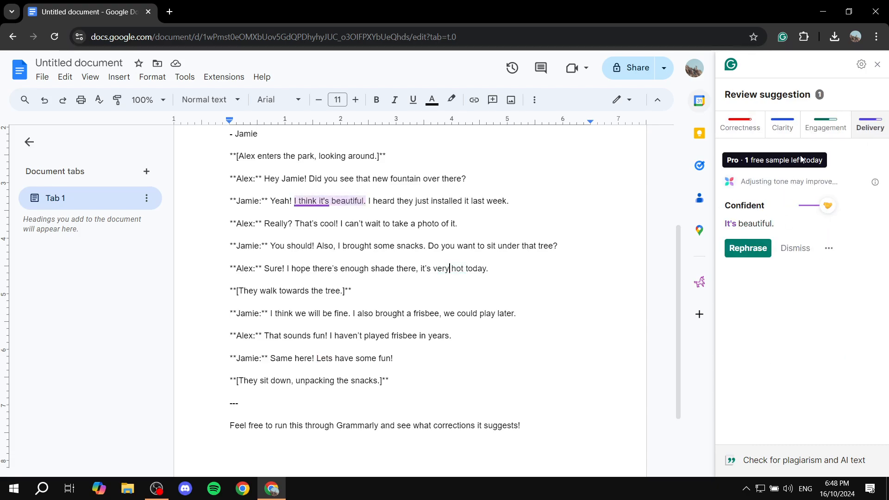
{"action": "left_click", "coordinate": [795, 248]}
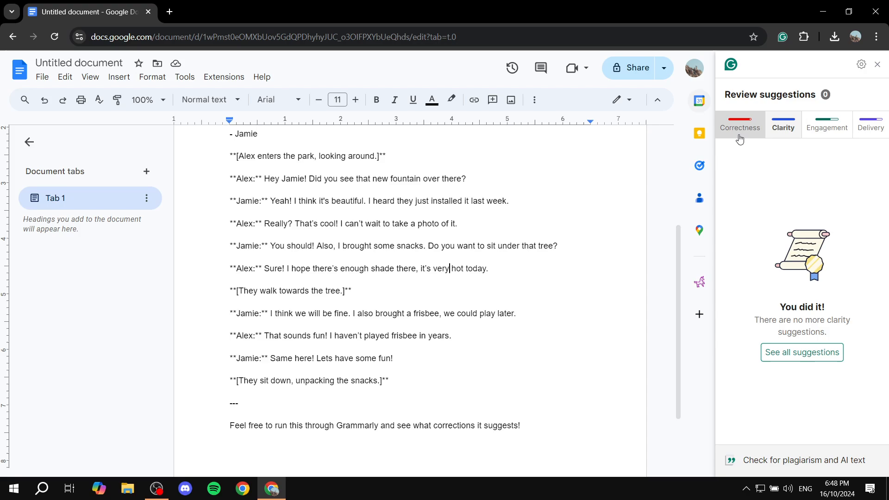
{"action": "left_click", "coordinate": [739, 127]}
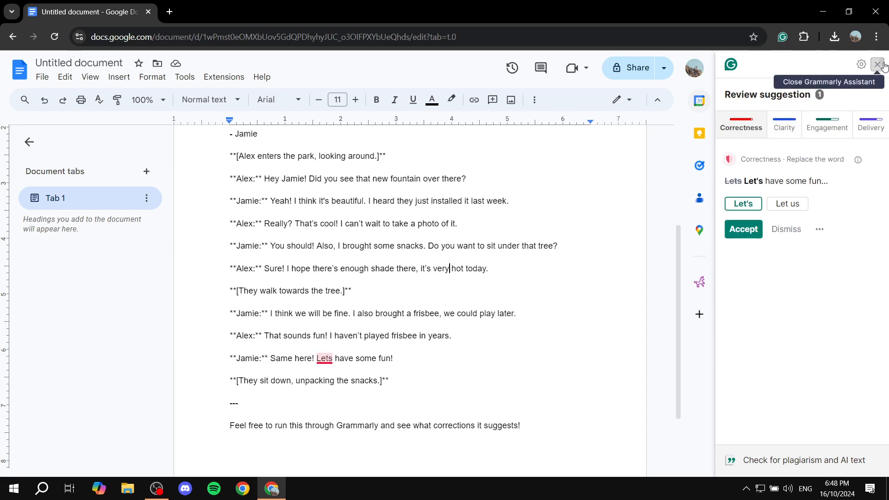
{"action": "left_click", "coordinate": [881, 64]}
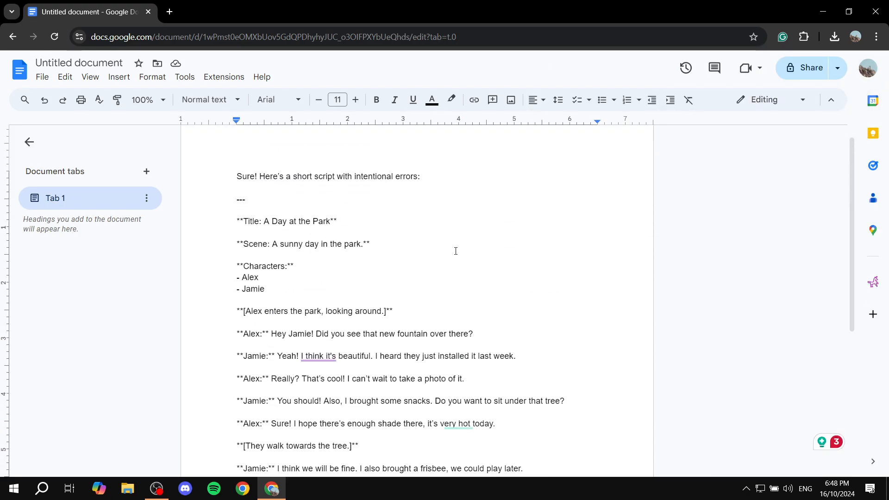